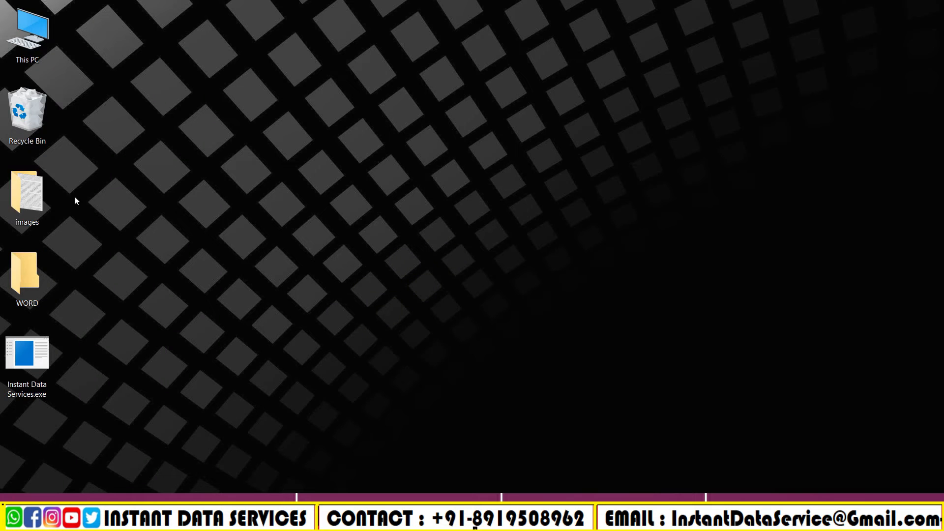
# Step: Open 2.jpg from the images folder in Paint and scroll through the typed page
pyautogui.rightClick(27, 196)
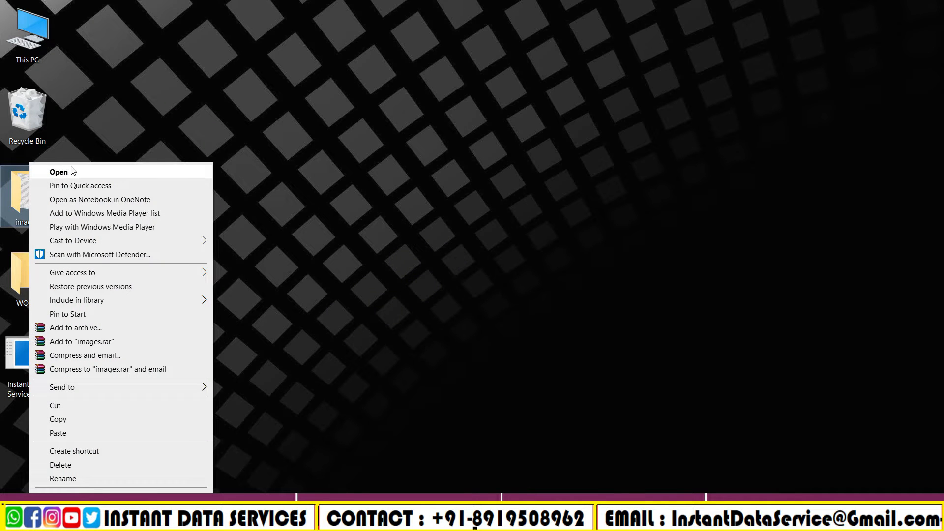
pyautogui.click(58, 172)
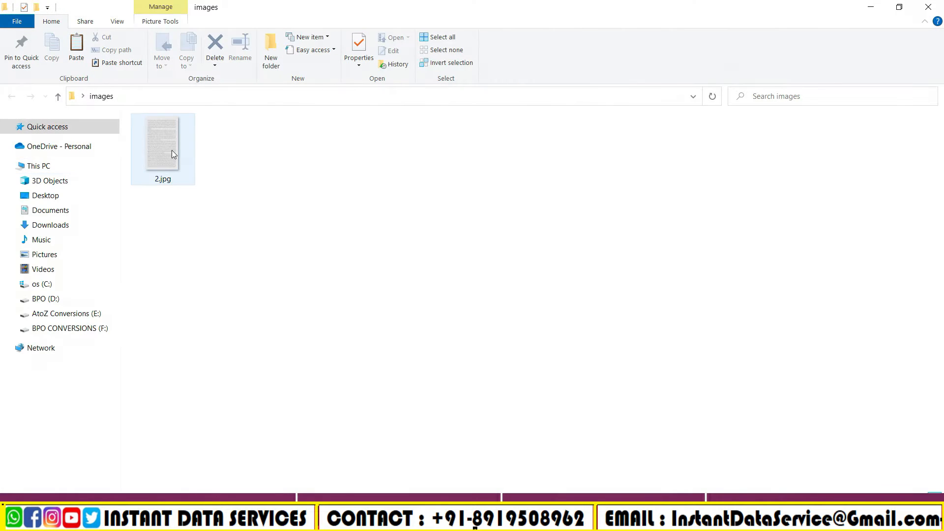
pyautogui.rightClick(162, 148)
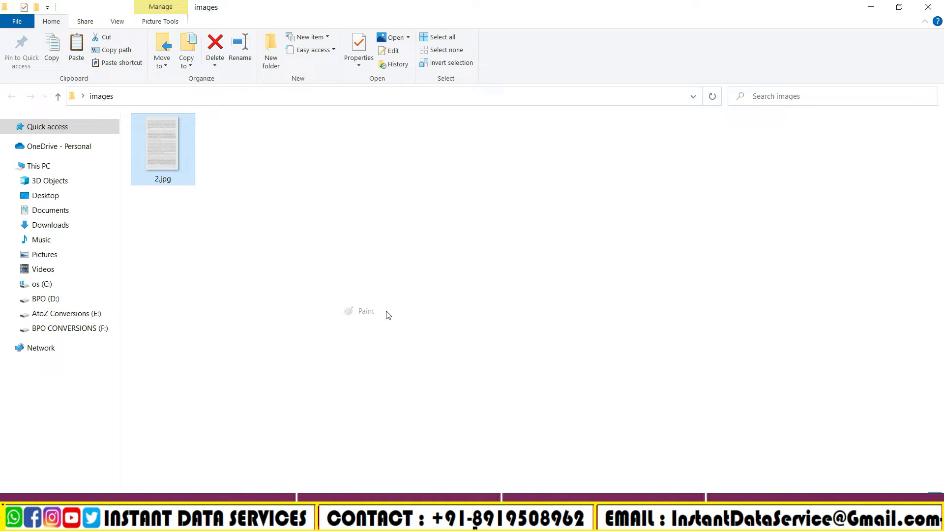
pyautogui.doubleClick(162, 145)
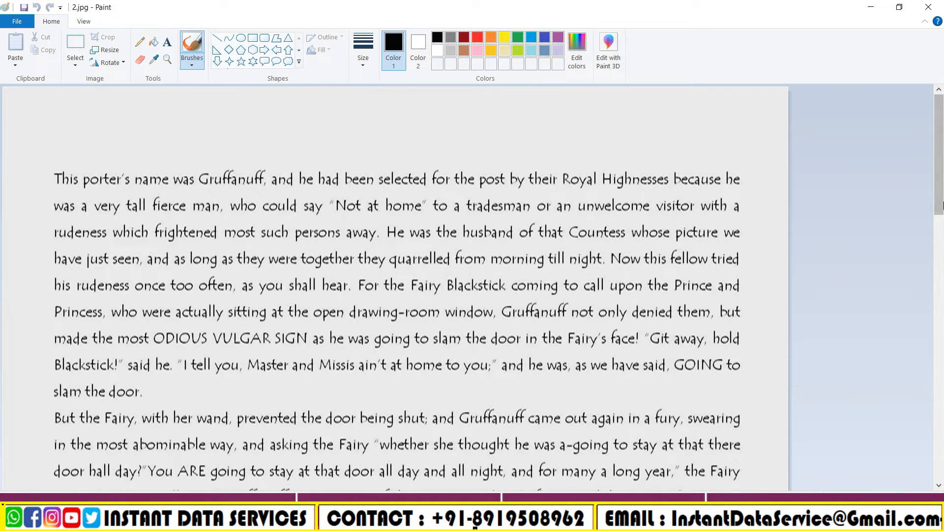
pyautogui.scroll(-3)
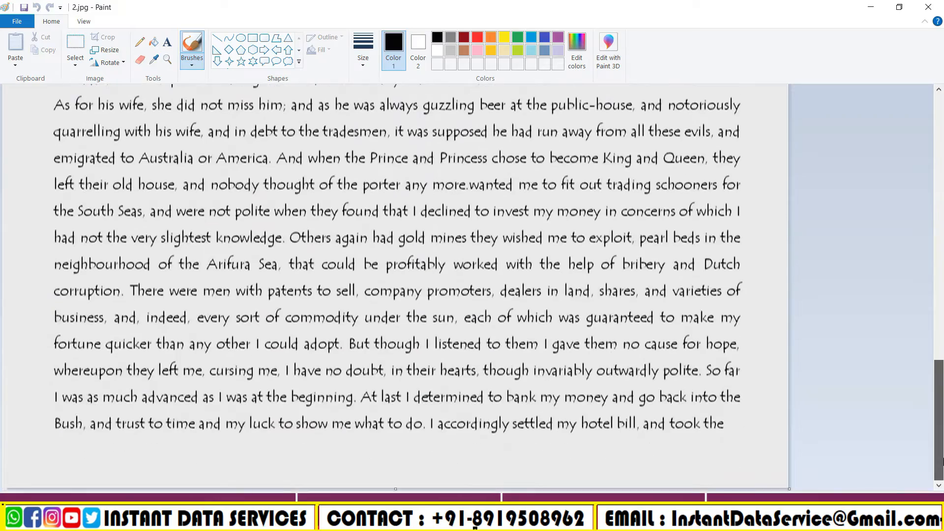
pyautogui.scroll(3)
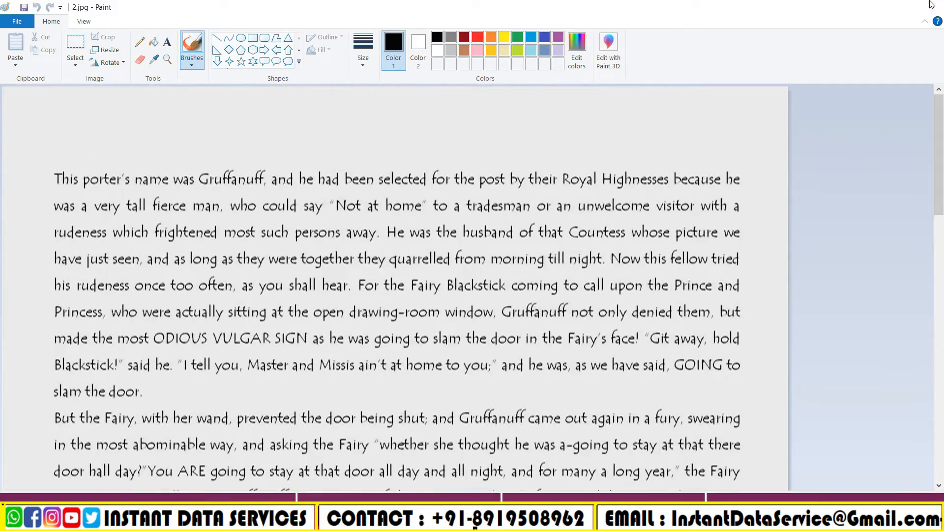
# Step: Open the WORD folder to confirm it is empty, then close it
pyautogui.rightClick(26, 193)
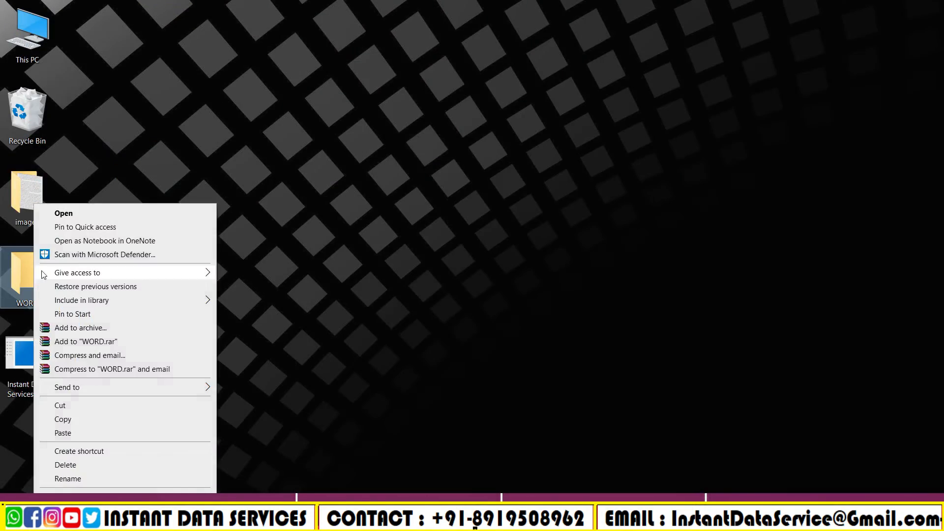
pyautogui.click(63, 213)
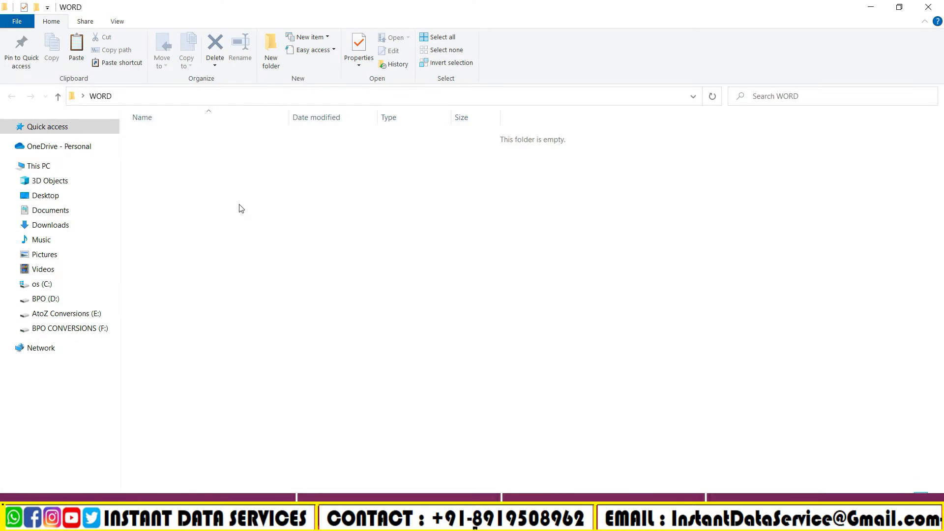
pyautogui.moveTo(930, 7)
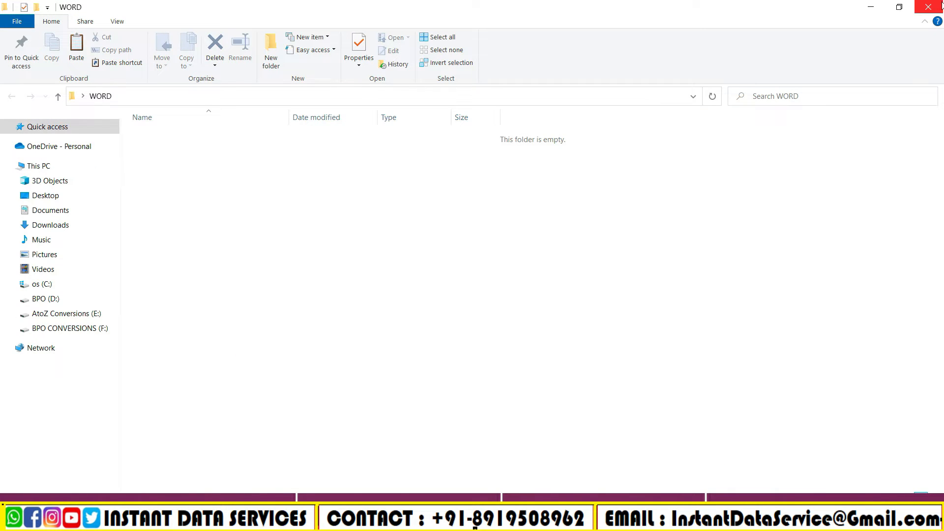
pyautogui.click(937, 7)
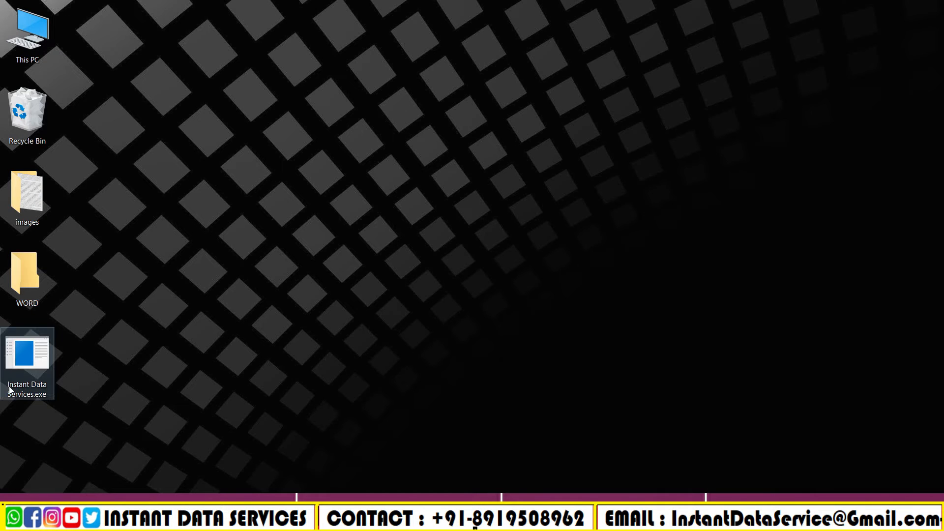
# Step: Launch Instant Data Services and choose the SIMPLE FONT pattern with .DOCX output format
pyautogui.rightClick(26, 363)
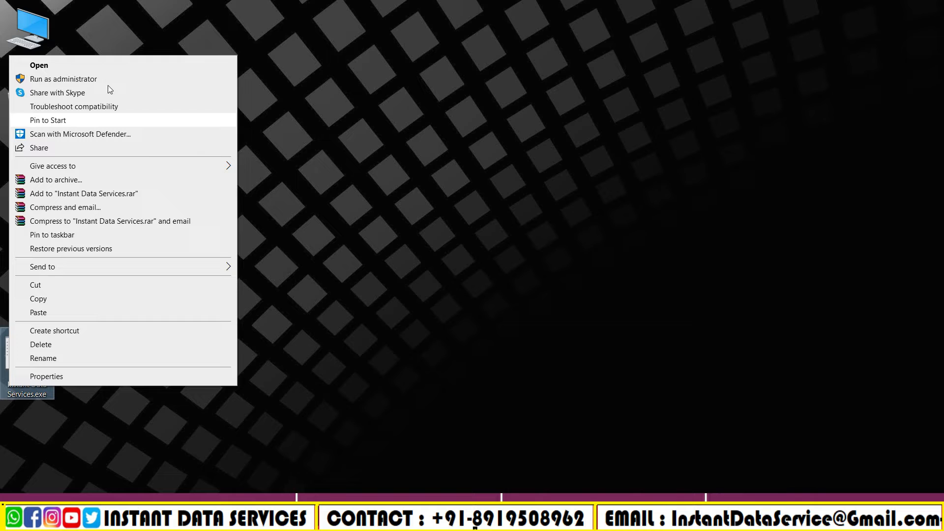
pyautogui.click(38, 65)
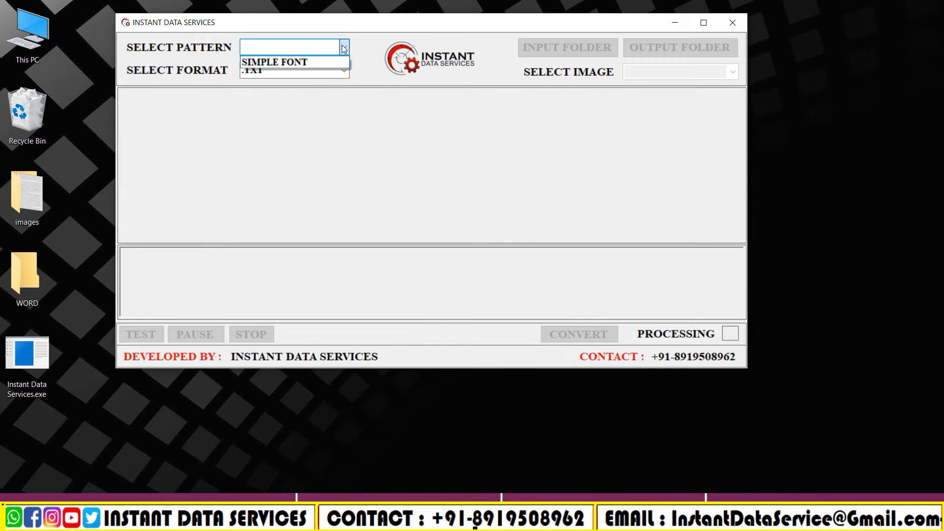
pyautogui.click(345, 70)
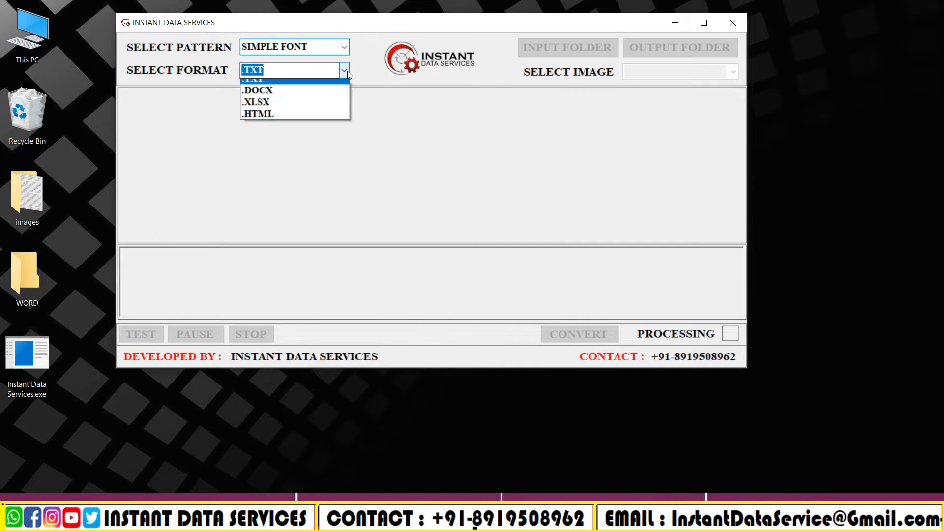
pyautogui.click(257, 89)
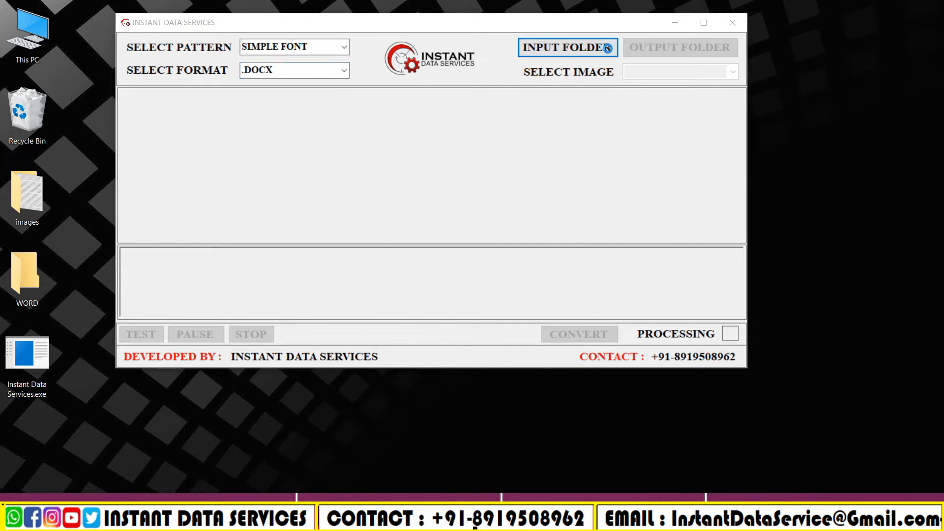
# Step: Set images as the input folder and WORD as the output folder
pyautogui.click(567, 47)
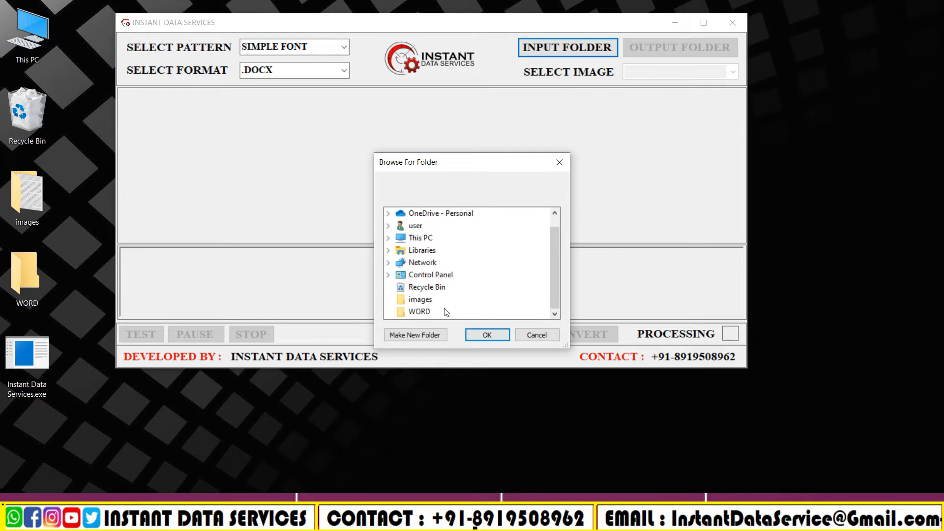
pyautogui.click(420, 299)
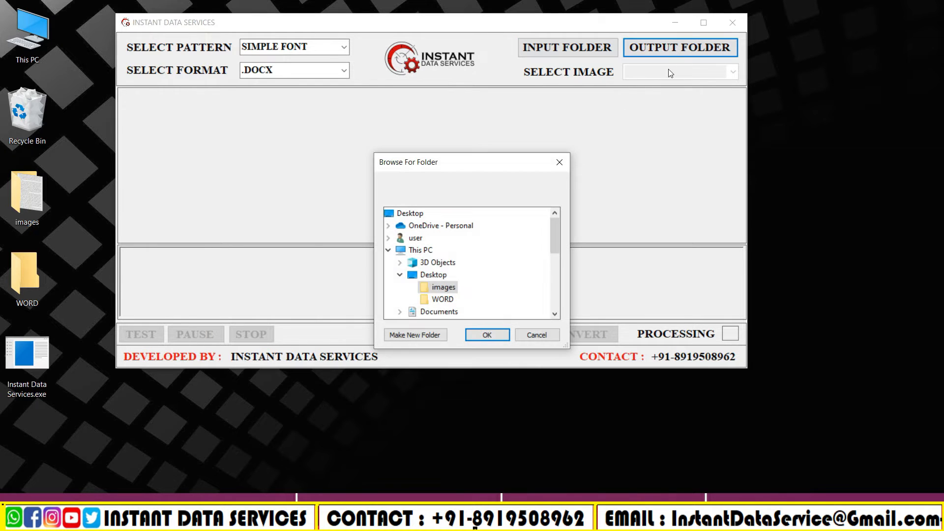
pyautogui.click(442, 299)
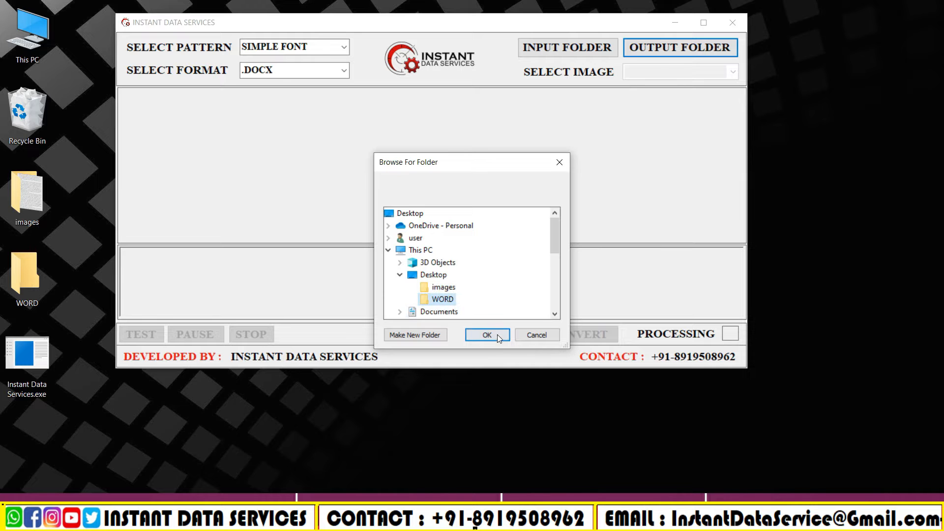
pyautogui.click(487, 335)
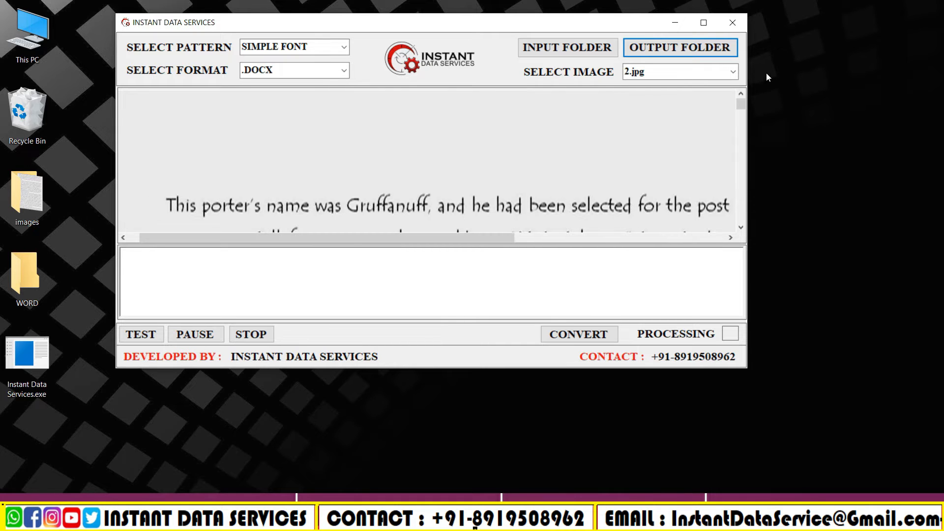
# Step: Select 2.jpg, run a test extraction of its text, then stop the trial
pyautogui.click(732, 71)
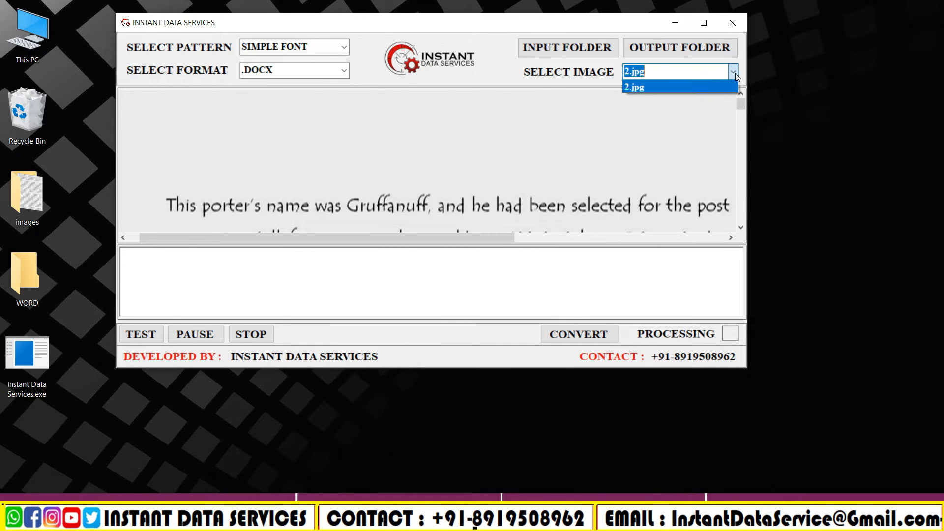
pyautogui.click(634, 86)
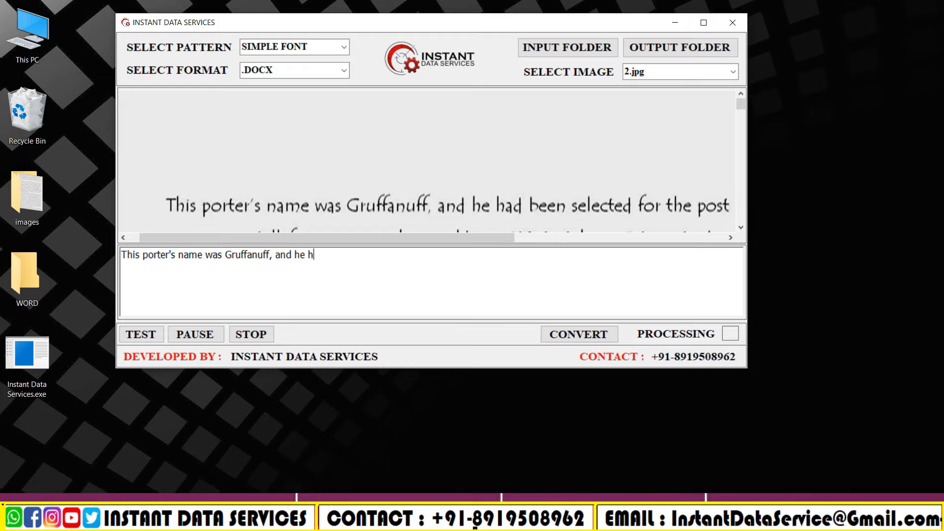
pyautogui.write('ad been selected for the post by their Royal Highnesses because he')
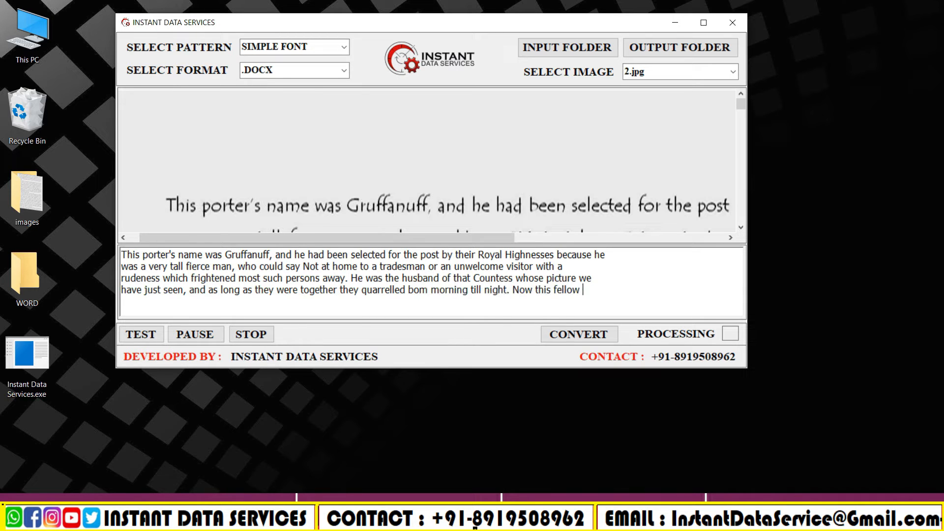
pyautogui.click(194, 334)
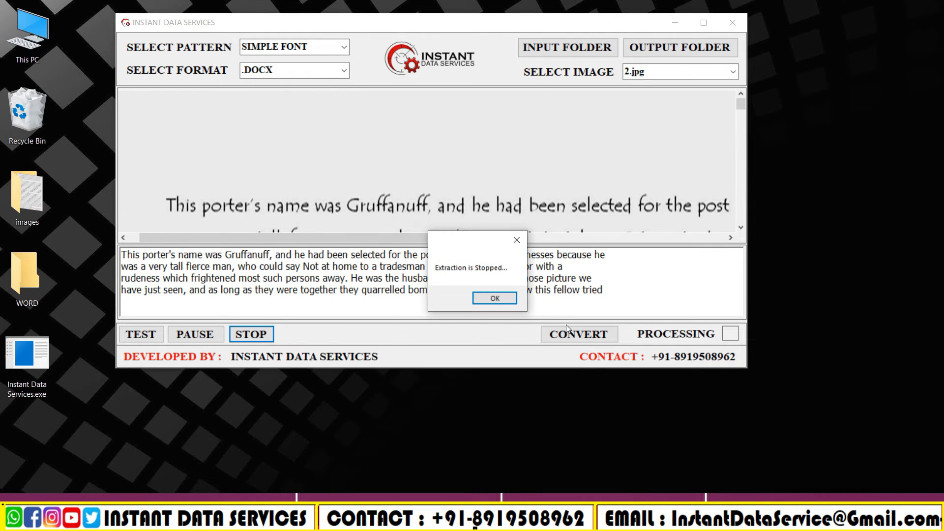
pyautogui.click(494, 298)
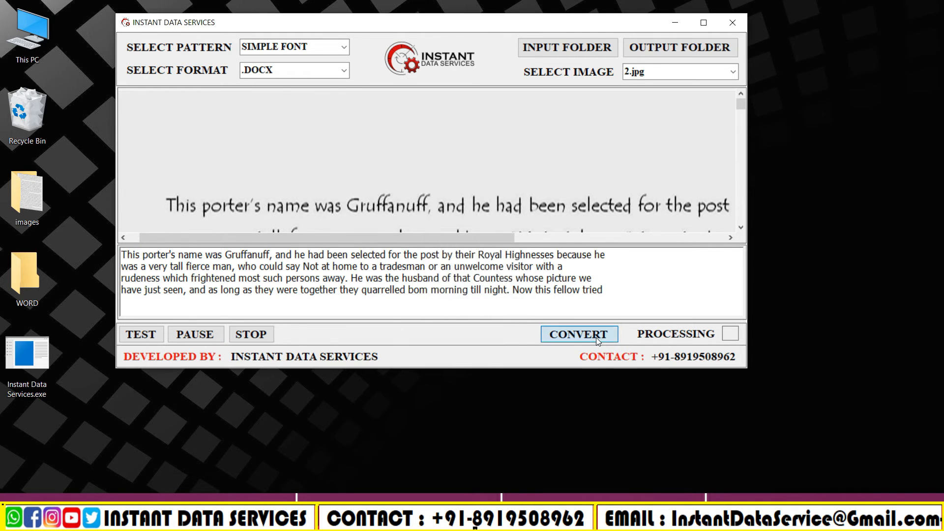
# Step: Convert 2.jpg to a Word document and open the WORD folder holding 2 word.docx
pyautogui.click(578, 335)
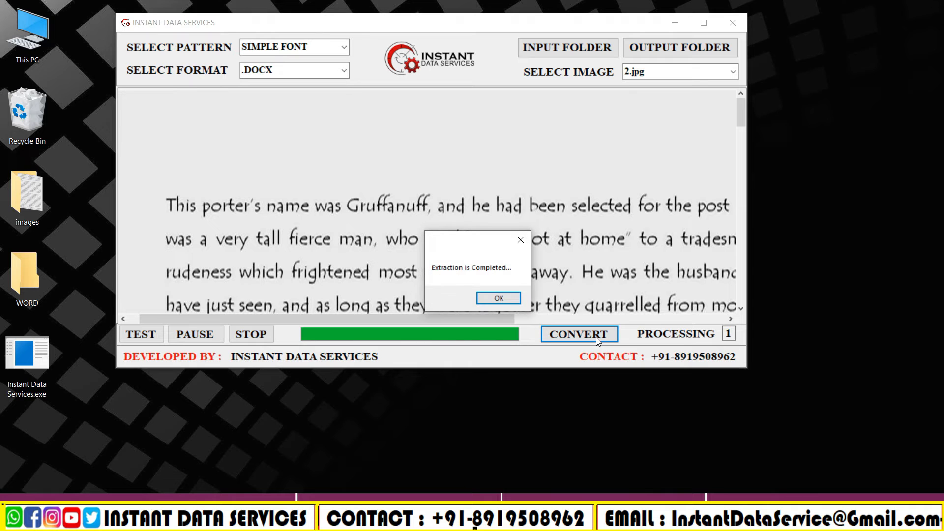
pyautogui.rightClick(27, 278)
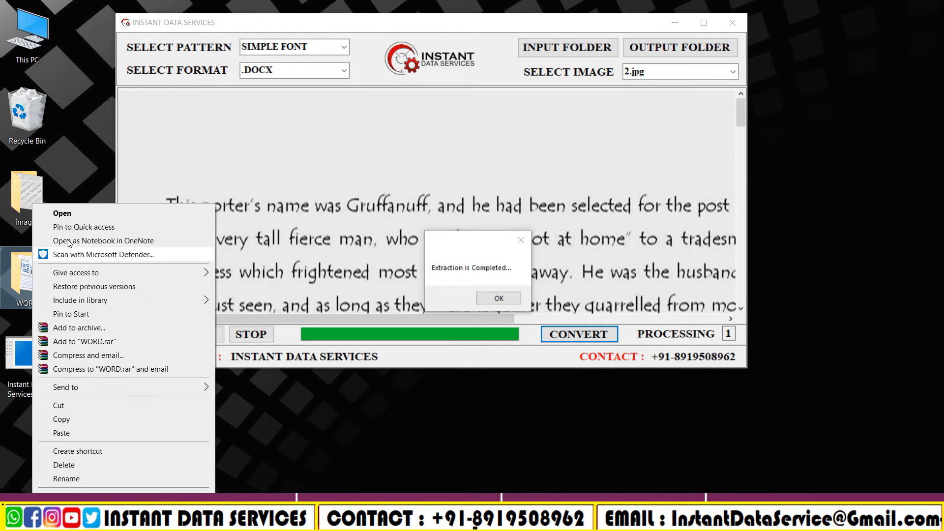
pyautogui.click(61, 212)
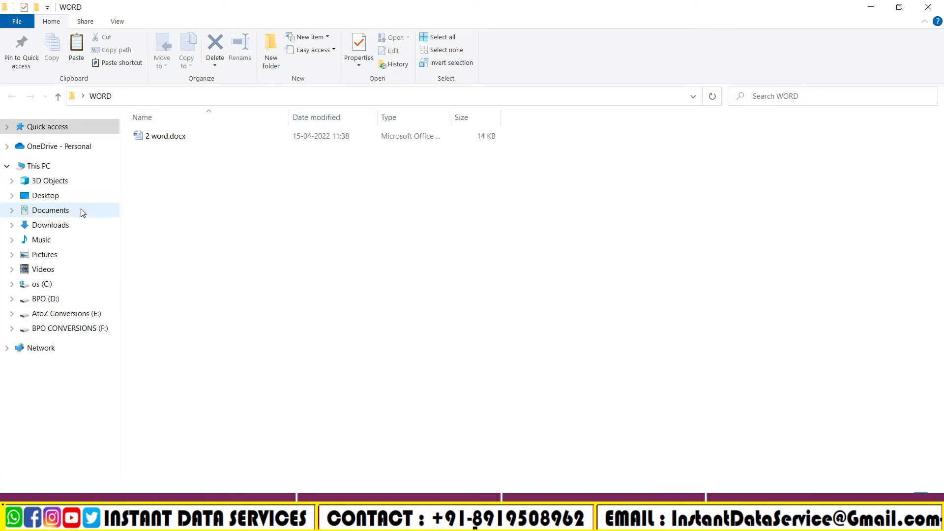
# Step: Open 2 word.docx in Word to view the converted porter passage and close the WORD folder
pyautogui.rightClick(166, 136)
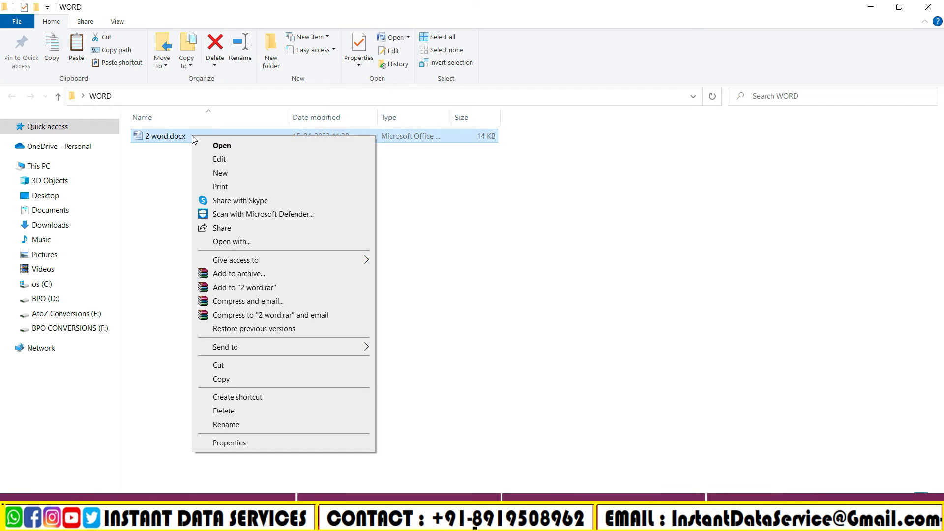
pyautogui.moveTo(221, 146)
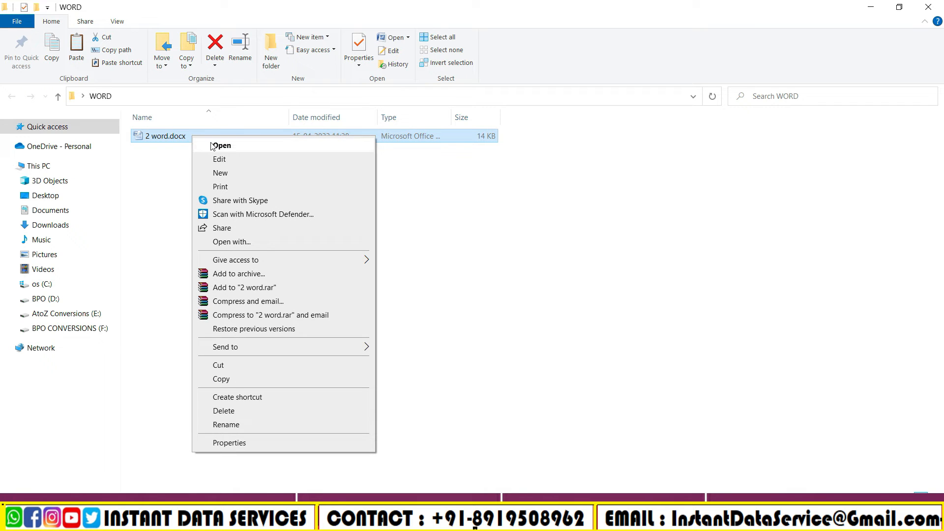
pyautogui.click(221, 146)
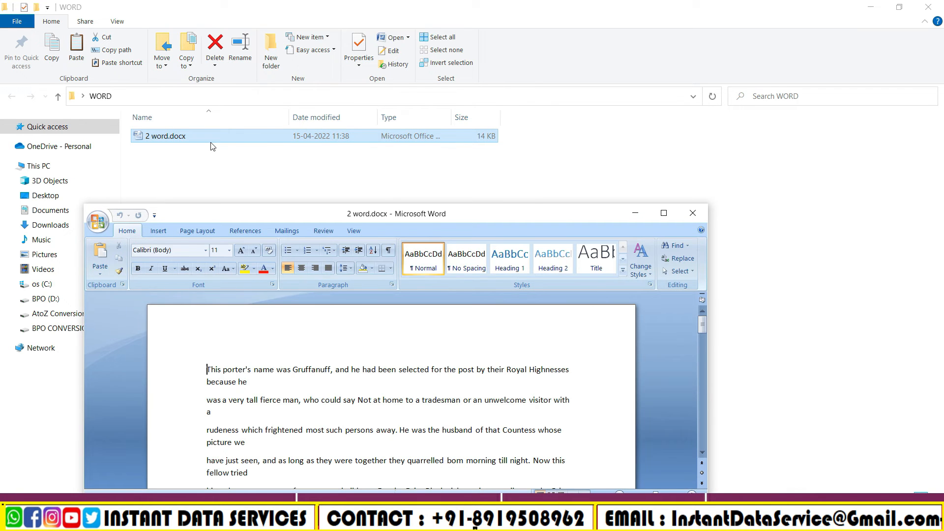
pyautogui.click(692, 212)
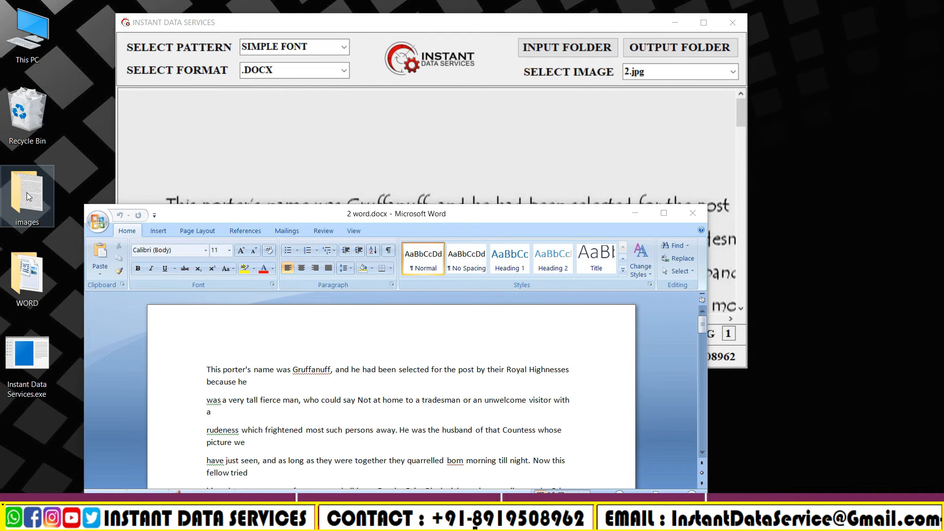
pyautogui.moveTo(77, 173)
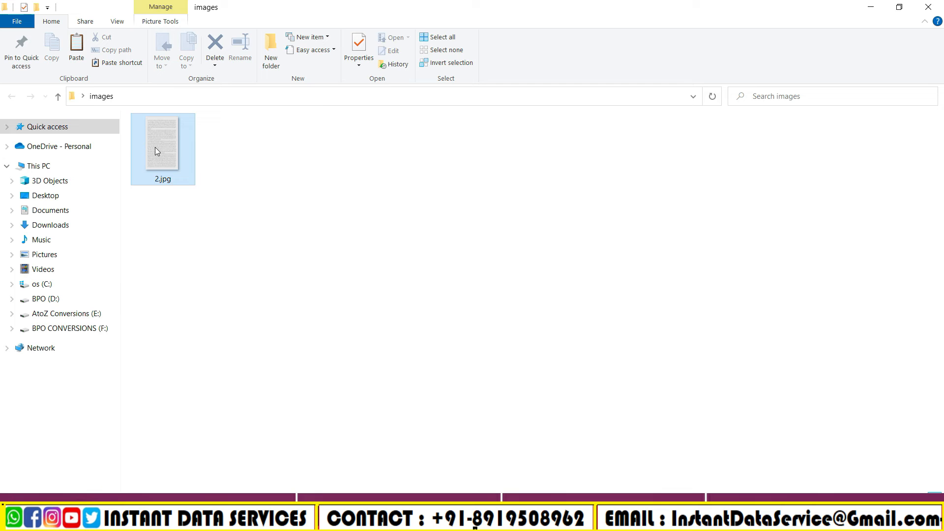
# Step: Reopen 2.jpg in Paint above the Word document for side-by-side comparison and close the images folder
pyautogui.rightClick(161, 150)
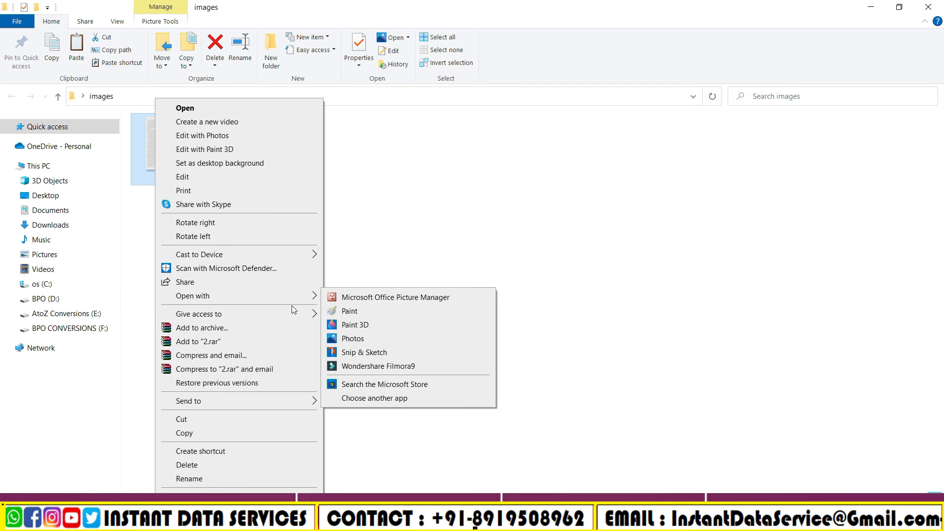
pyautogui.click(349, 311)
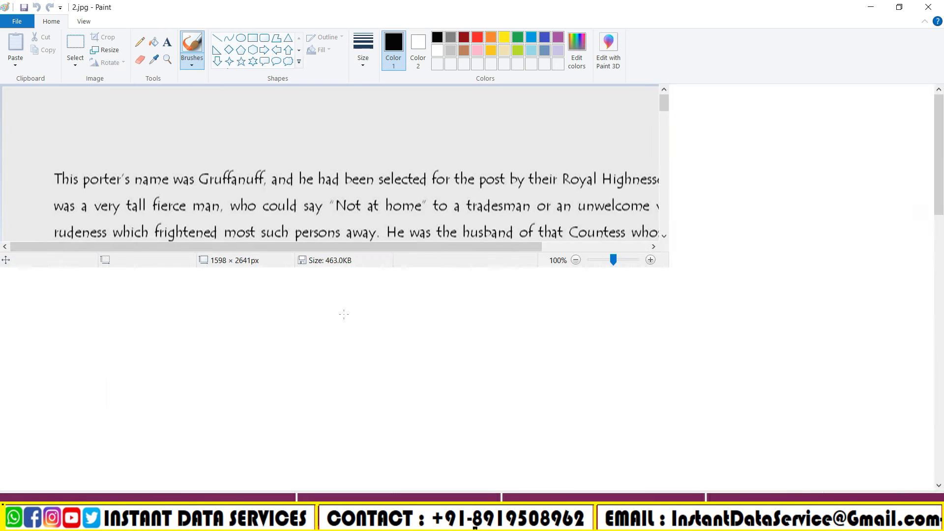
pyautogui.click(900, 7)
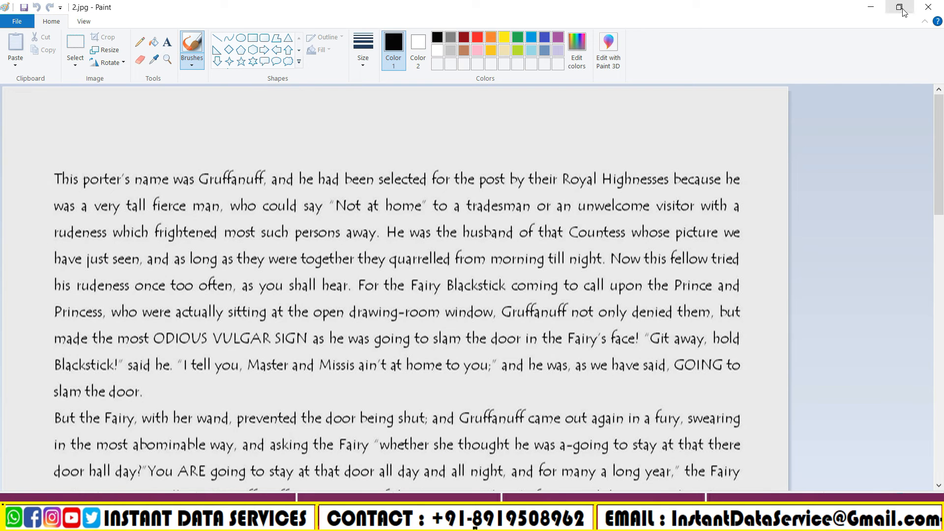
pyautogui.click(902, 7)
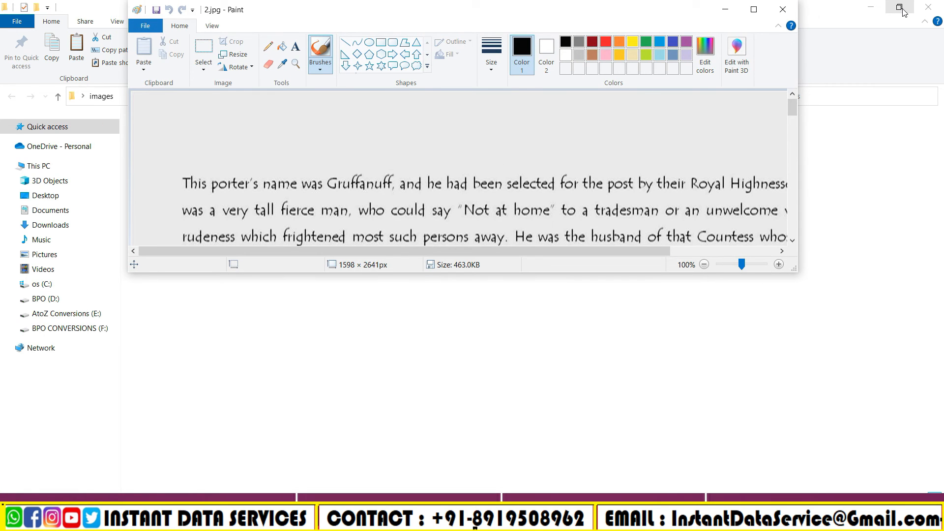
pyautogui.click(928, 7)
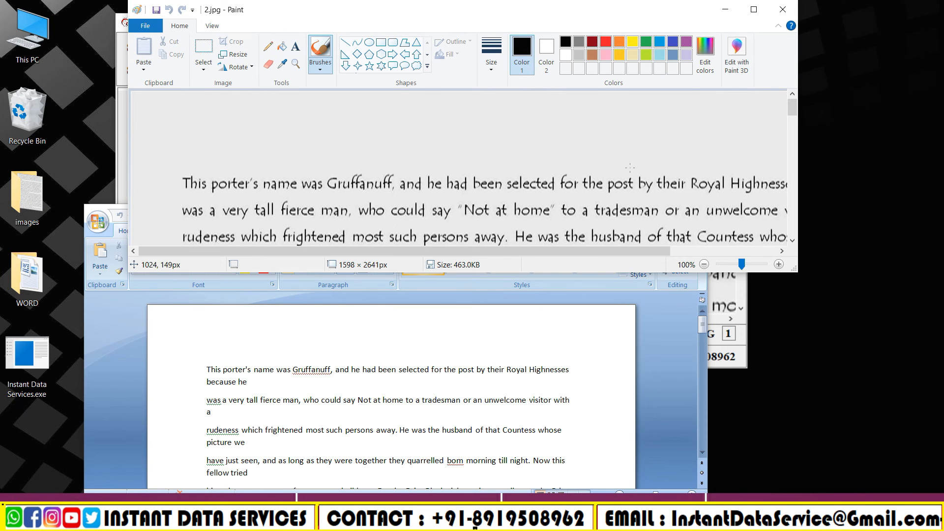